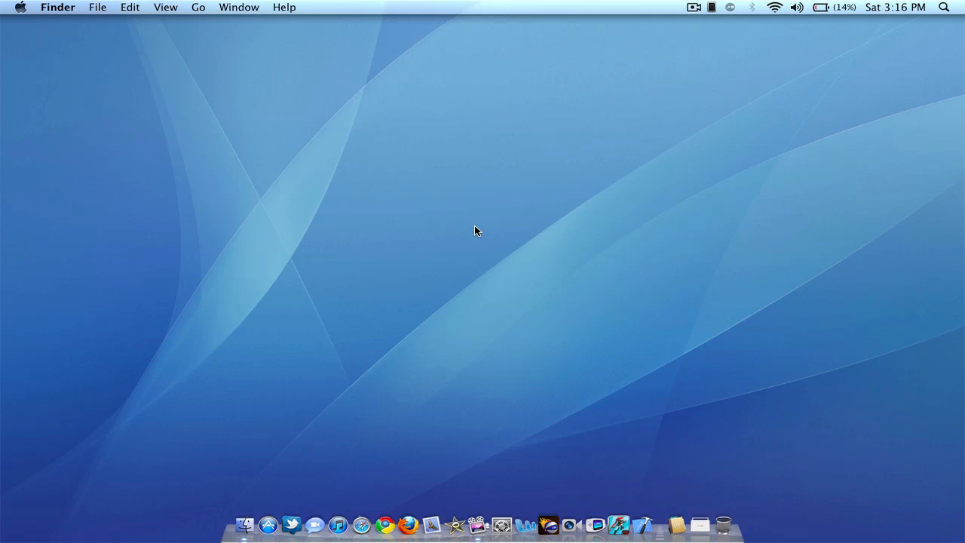
pyautogui.moveTo(268, 419)
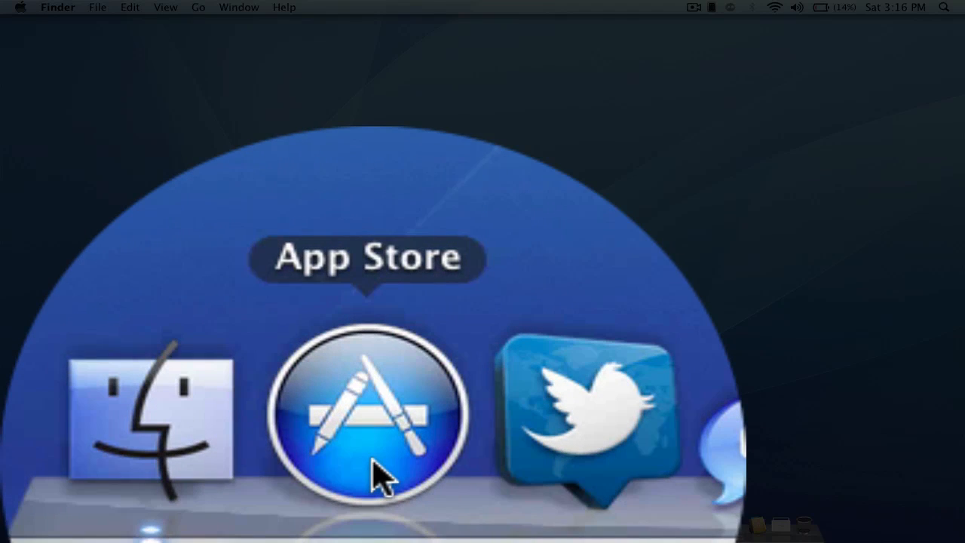
# Launch App Store from the Dock, scroll the Featured page to New and Noteworthy, then quit it.
pyautogui.click(368, 414)
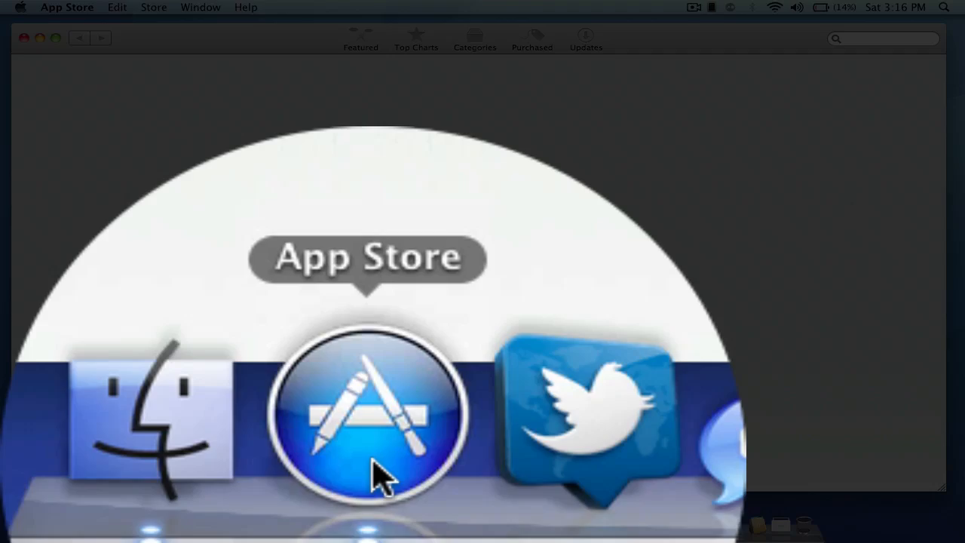
pyautogui.click(368, 419)
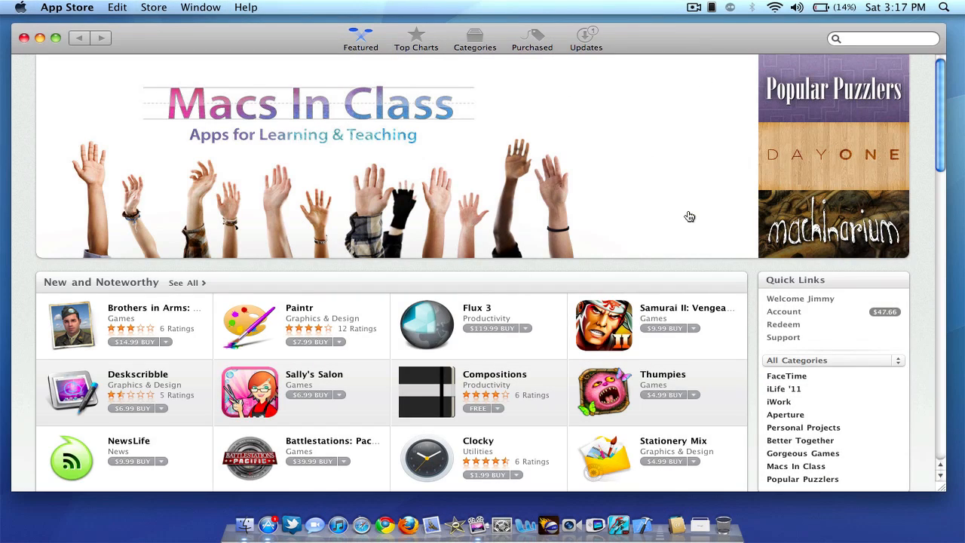
pyautogui.scroll(-3)
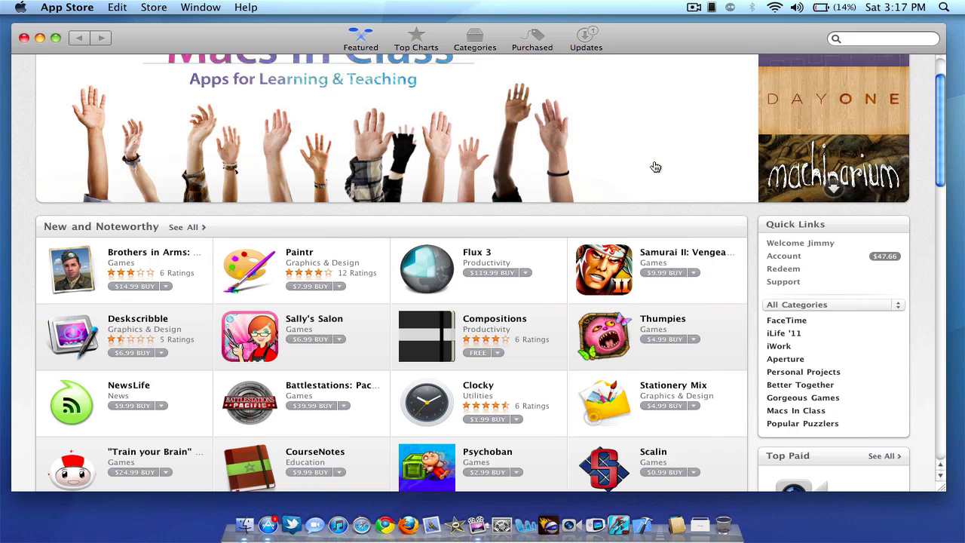
pyautogui.scroll(-3)
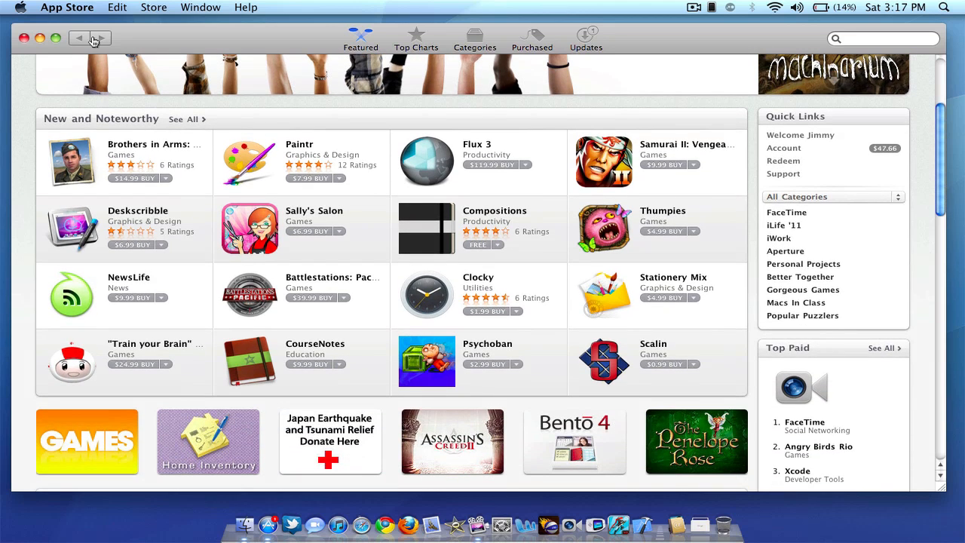
pyautogui.click(66, 6)
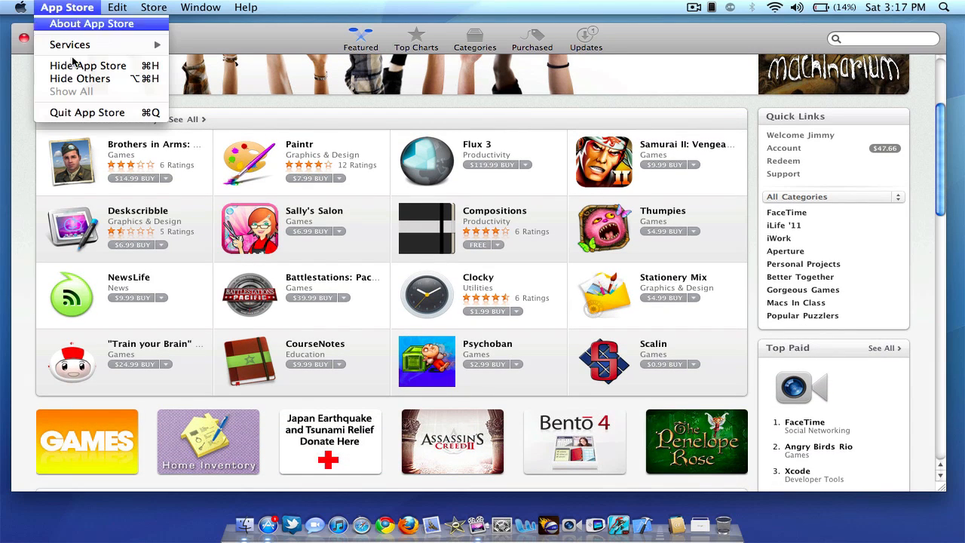
pyautogui.moveTo(83, 112)
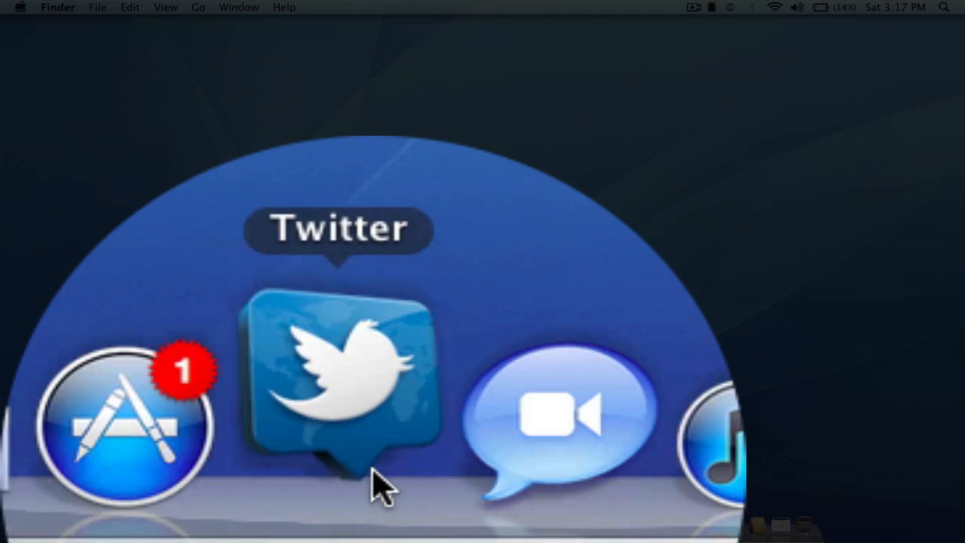
# Launch Twitter from the Dock to show the timeline of recent tweets.
pyautogui.click(330, 374)
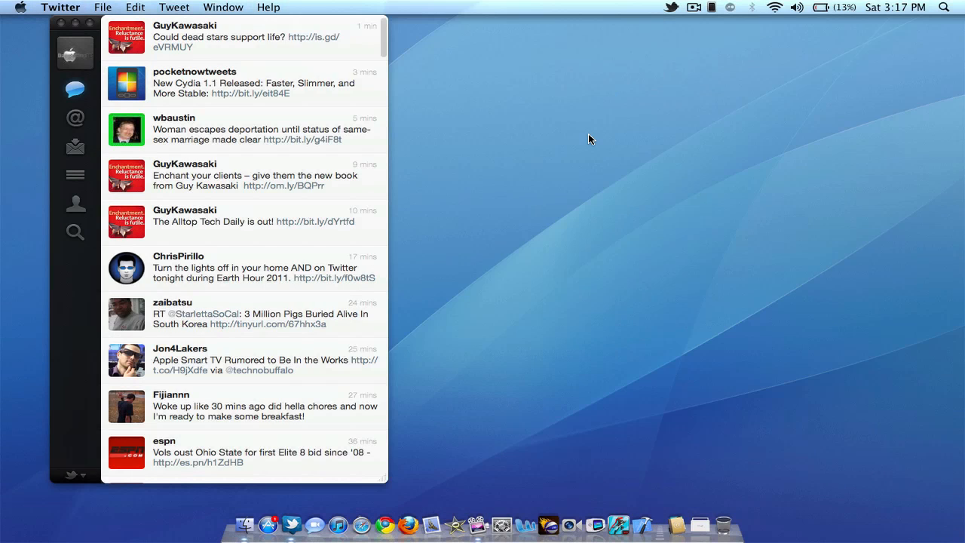
pyautogui.moveTo(292, 154)
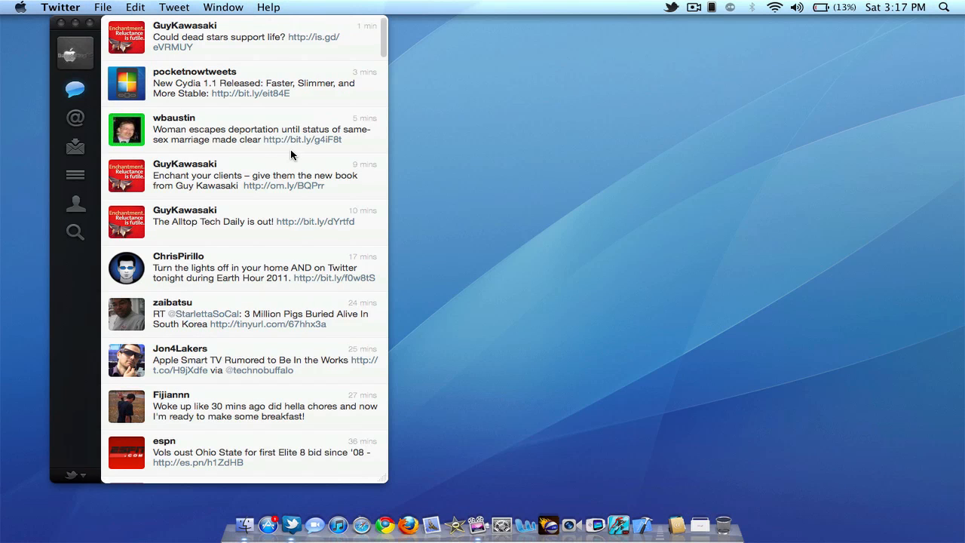
pyautogui.moveTo(75, 146)
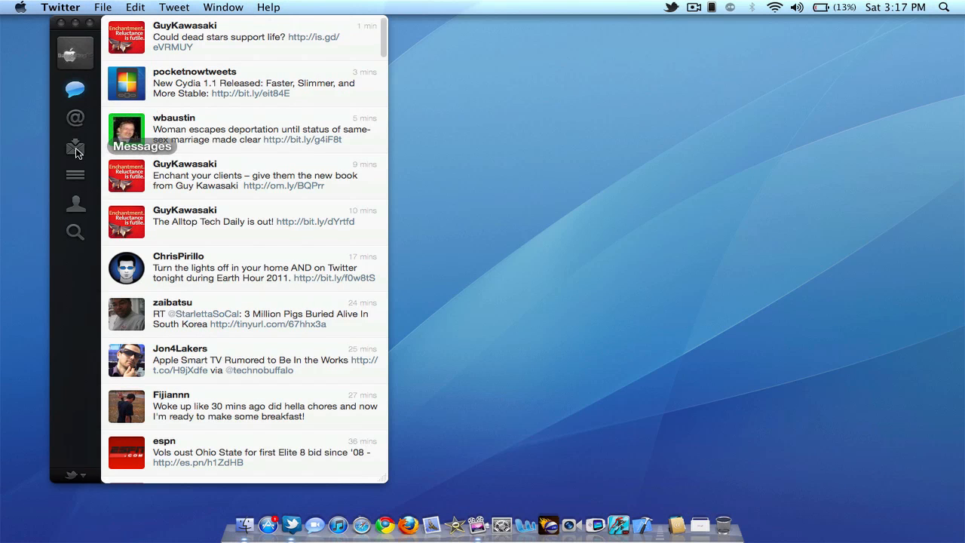
pyautogui.moveTo(75, 204)
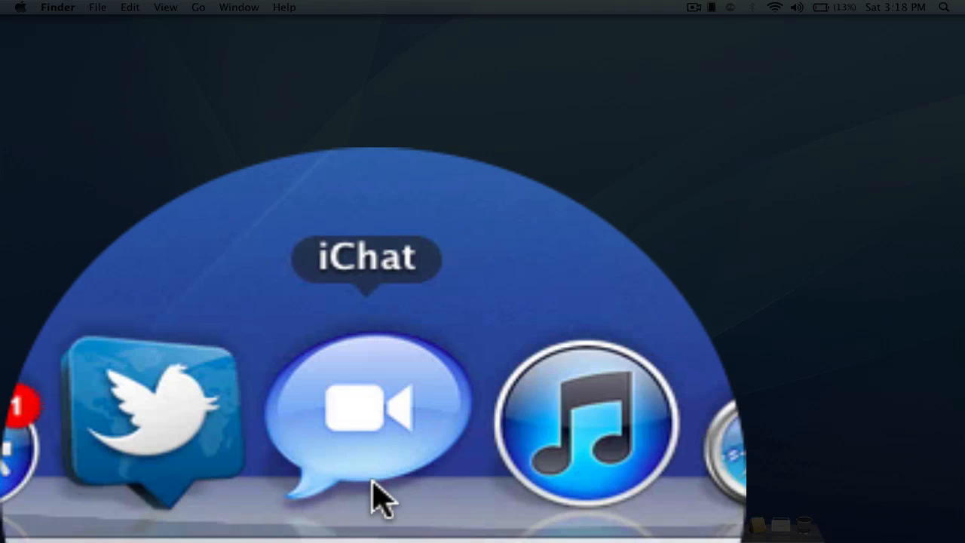
pyautogui.moveTo(376, 505)
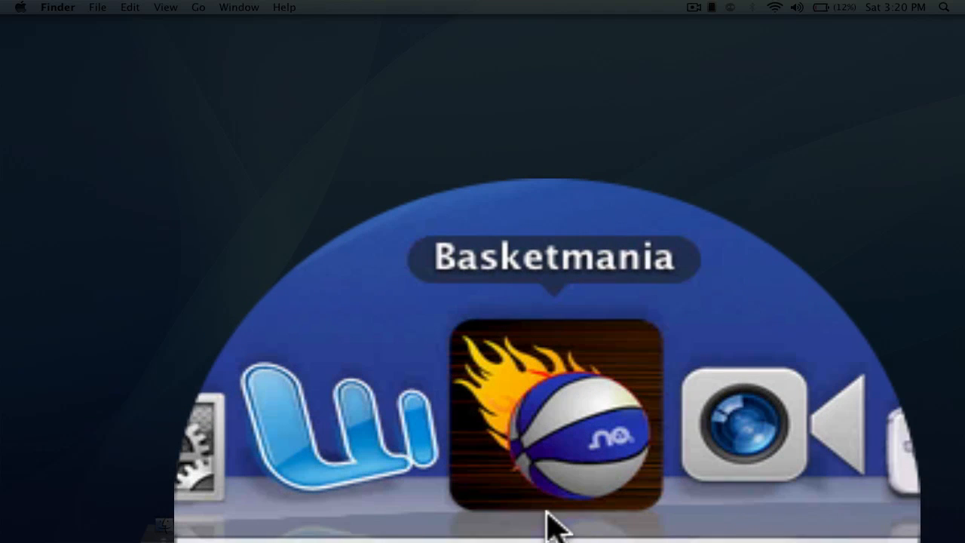
# Launch Basketmania from the Dock, reaching its main menu of game modes.
pyautogui.click(555, 425)
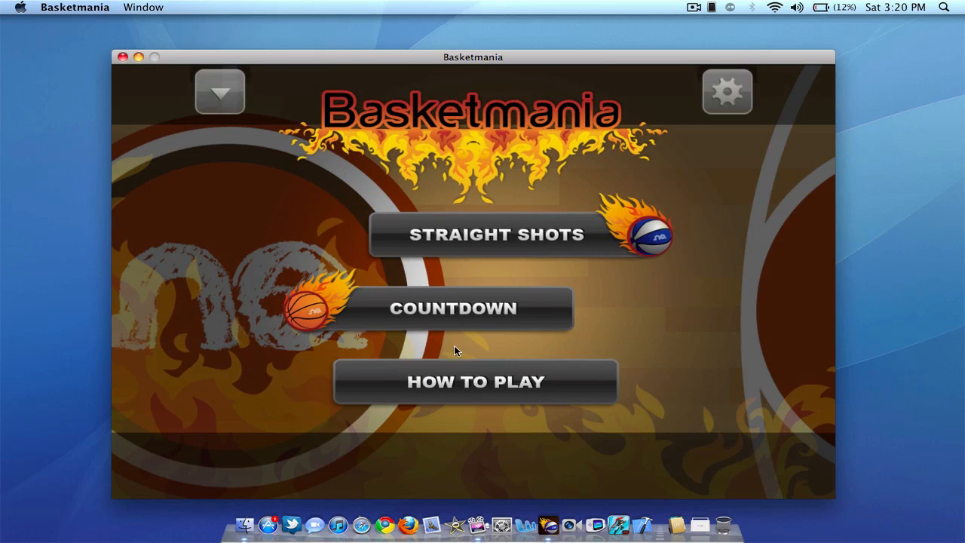
# Expand the side menu to the settings and mute both sound and FX.
pyautogui.click(221, 93)
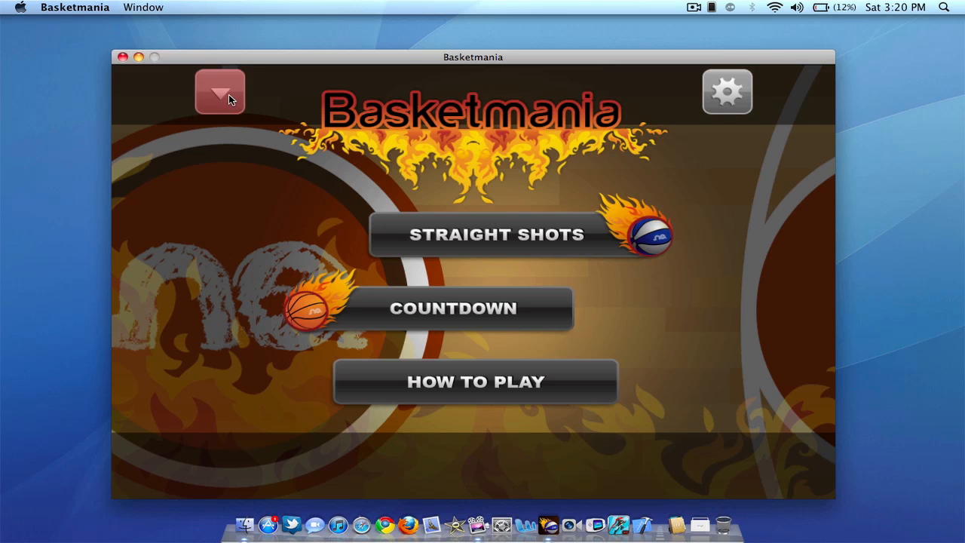
pyautogui.click(220, 92)
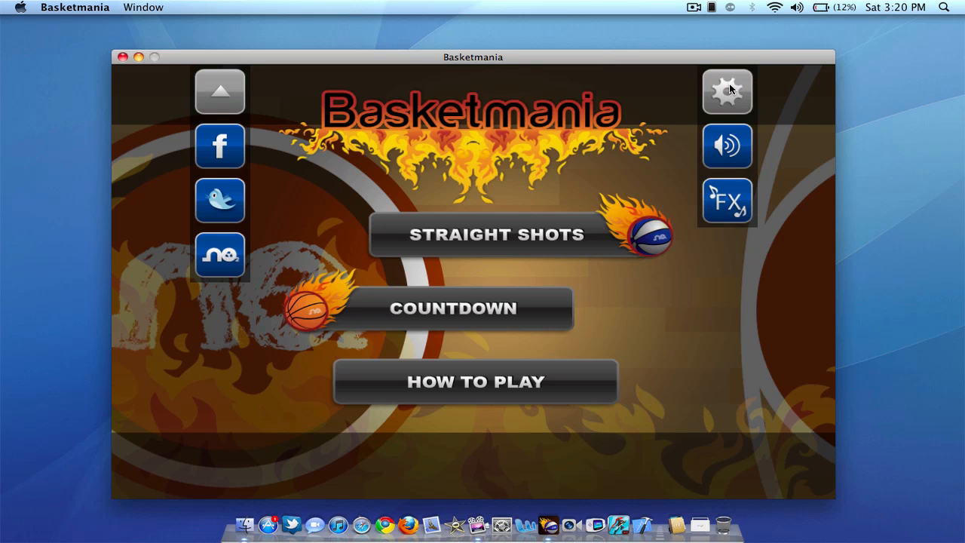
pyautogui.click(727, 200)
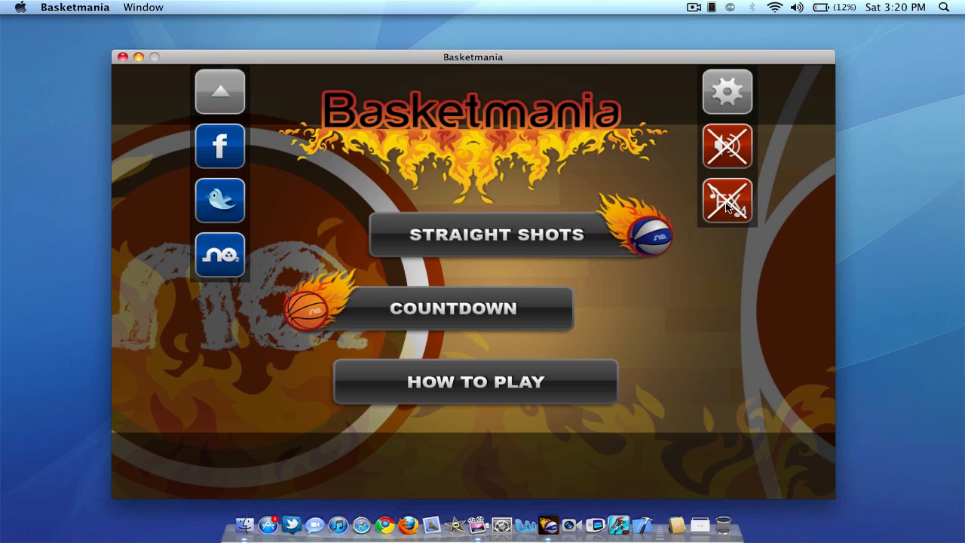
pyautogui.click(476, 235)
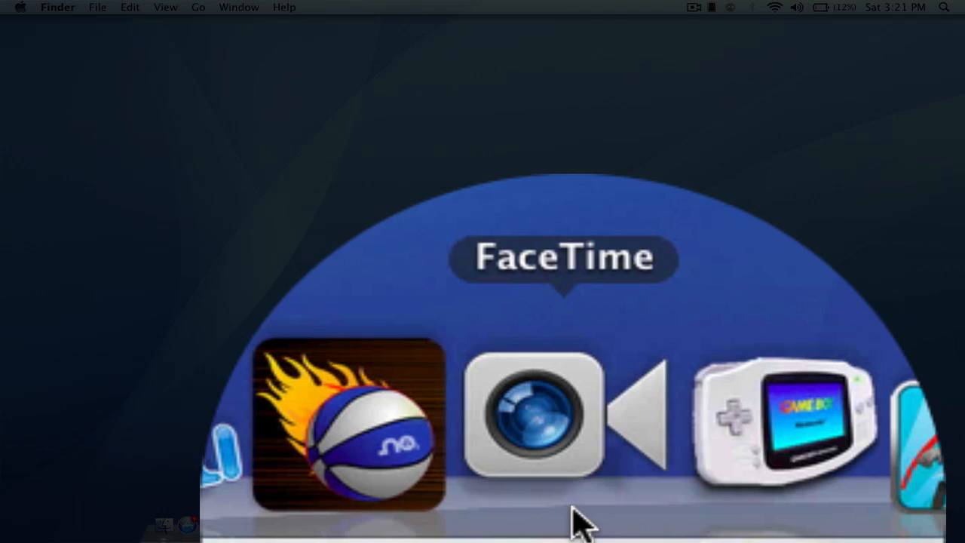
pyautogui.moveTo(591, 467)
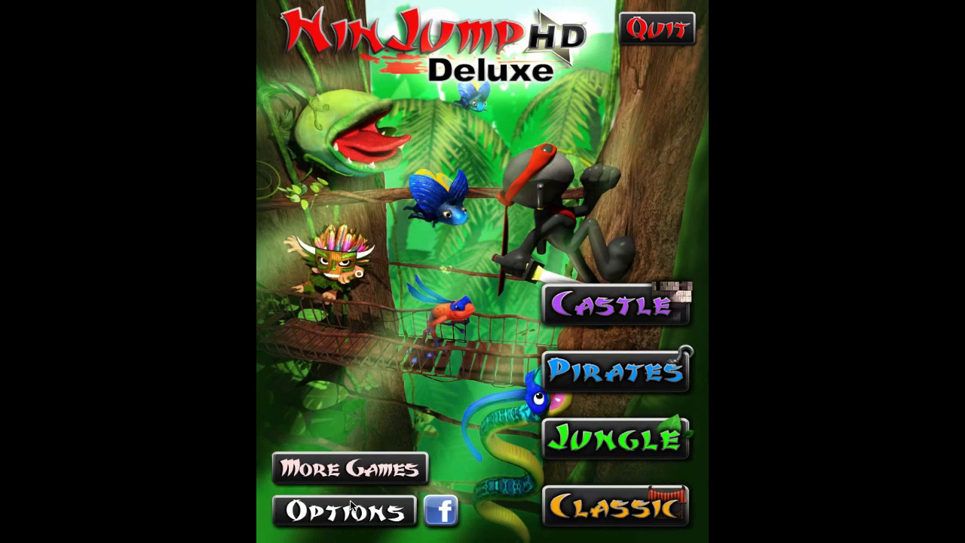
# View the Options screen, return to the main menu, and quit NinJump Deluxe.
pyautogui.click(349, 507)
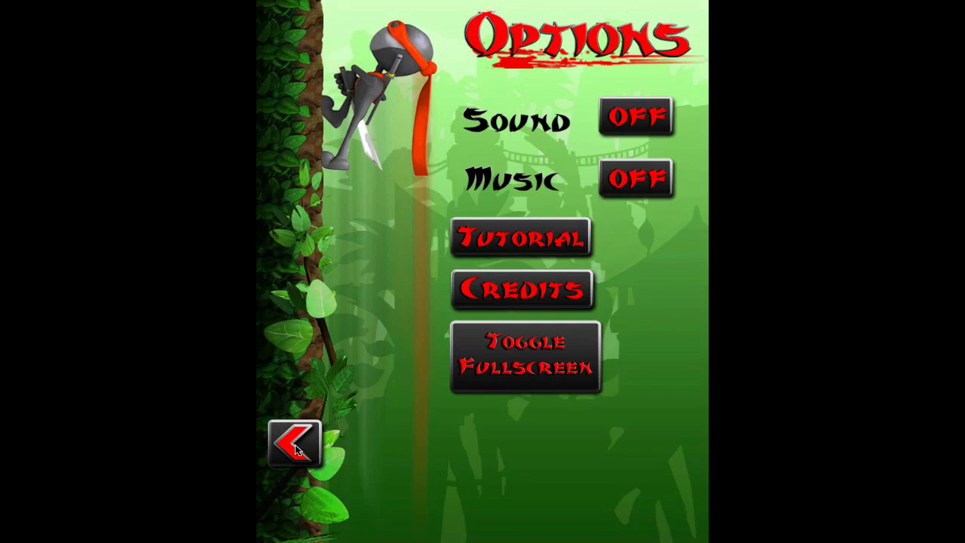
pyautogui.click(298, 444)
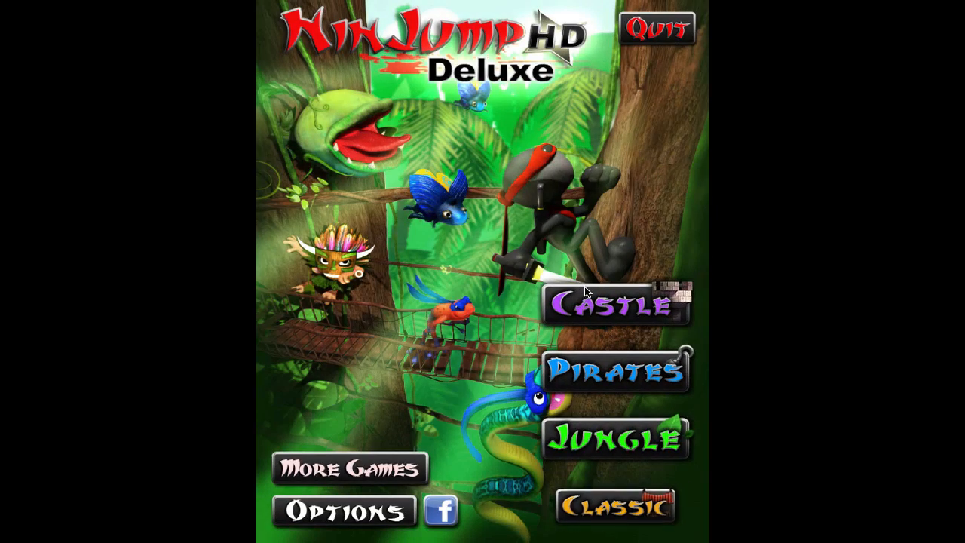
pyautogui.click(615, 303)
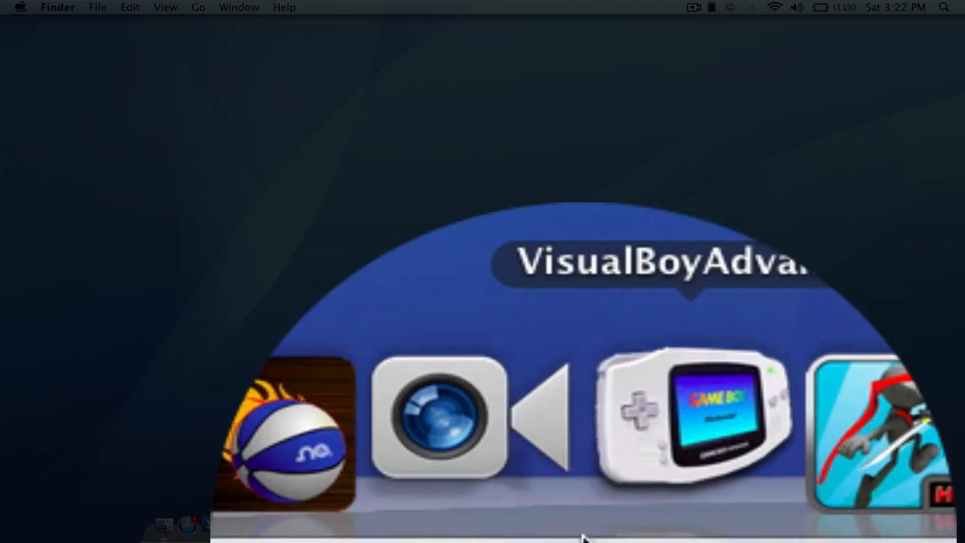
pyautogui.moveTo(603, 475)
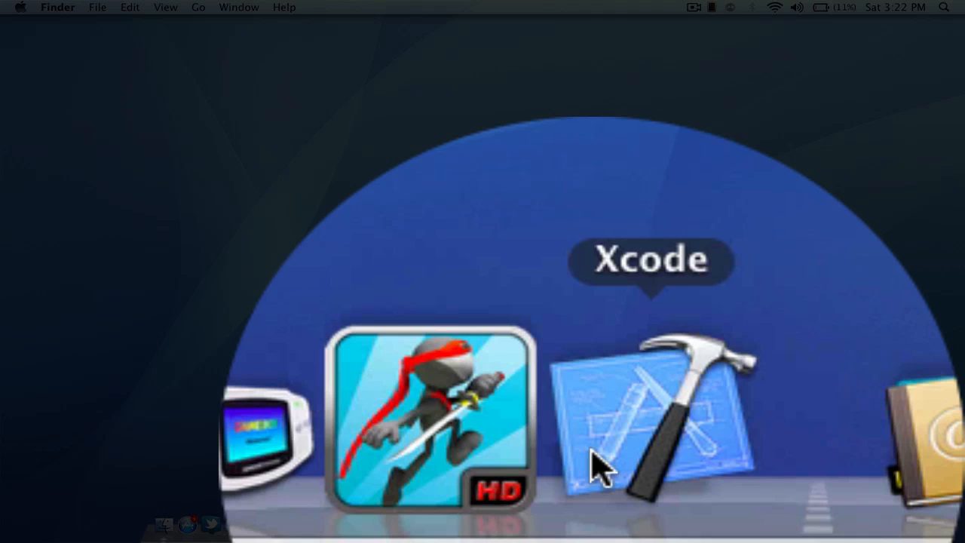